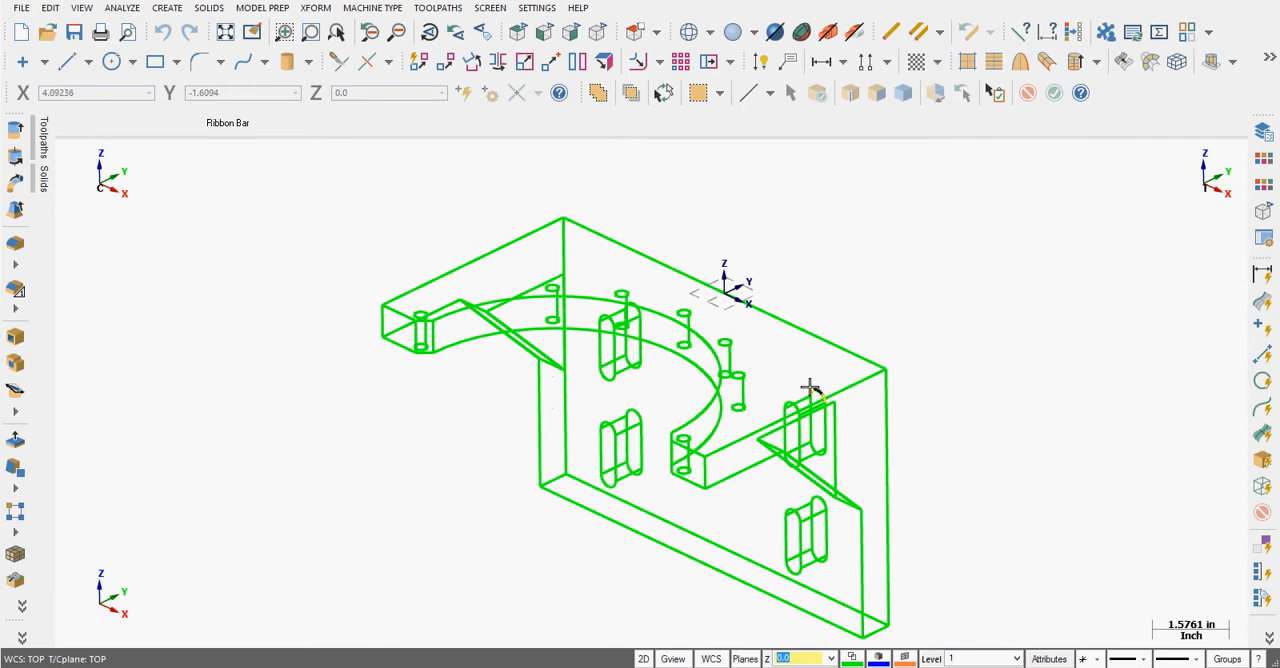
mouse_move(895, 331)
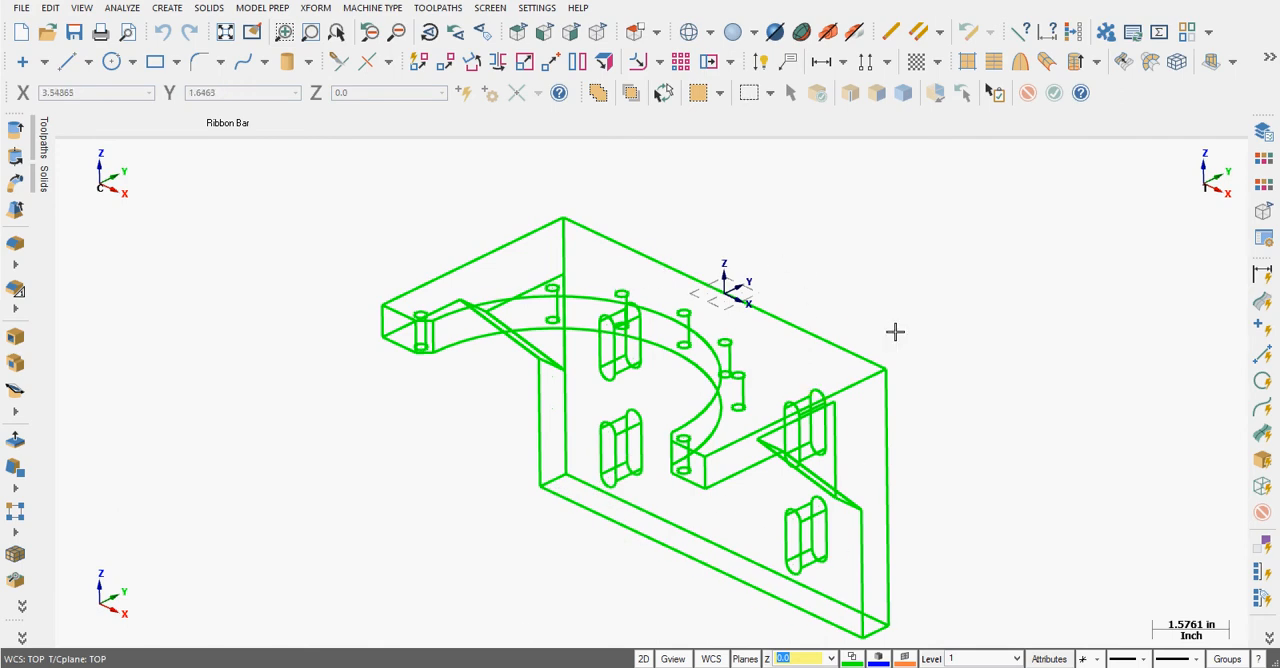
mouse_move(863, 338)
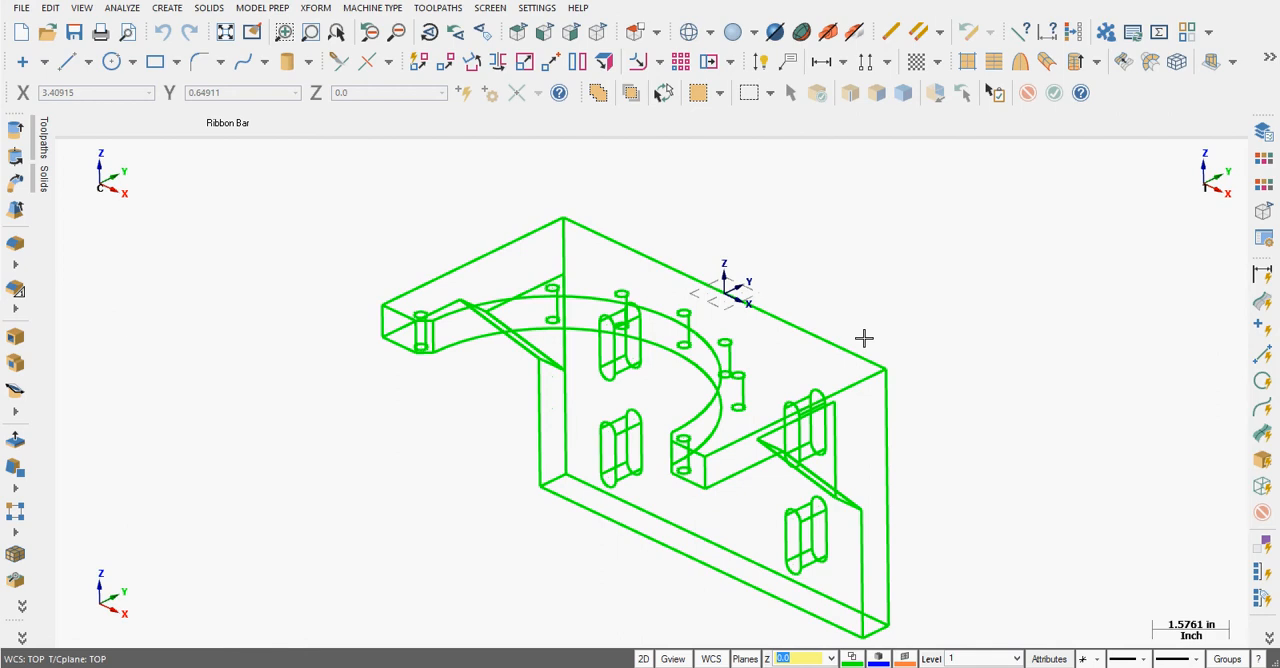
mouse_move(894, 347)
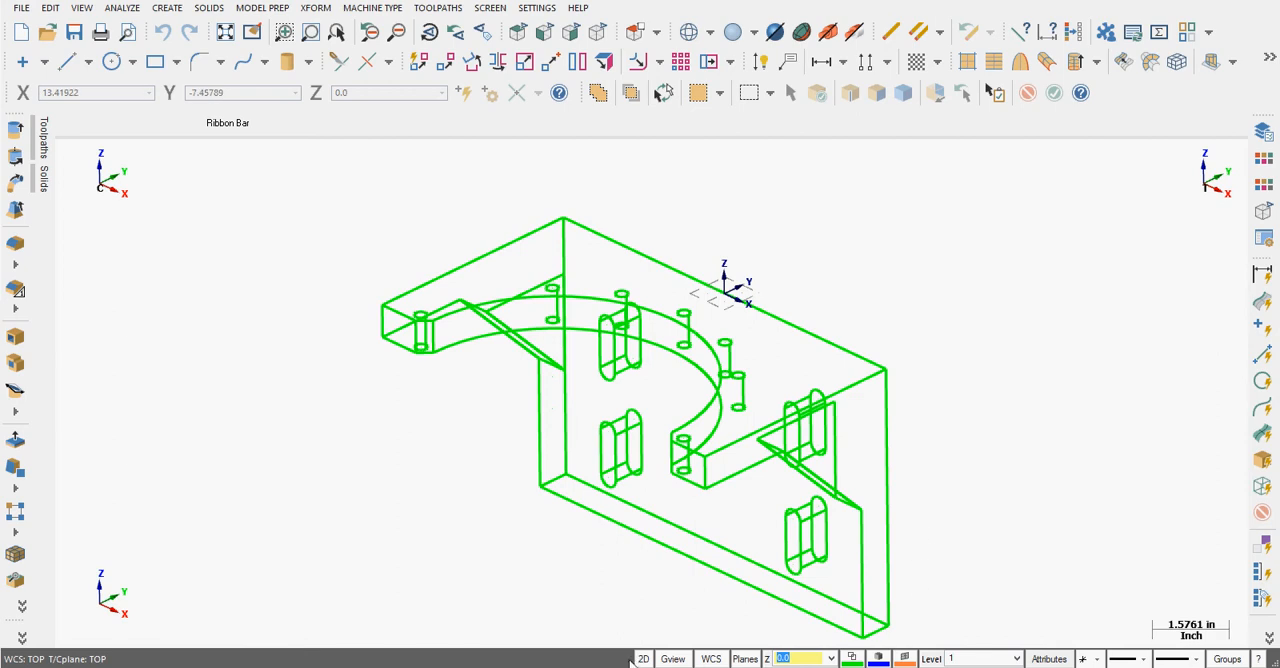
mouse_move(970, 658)
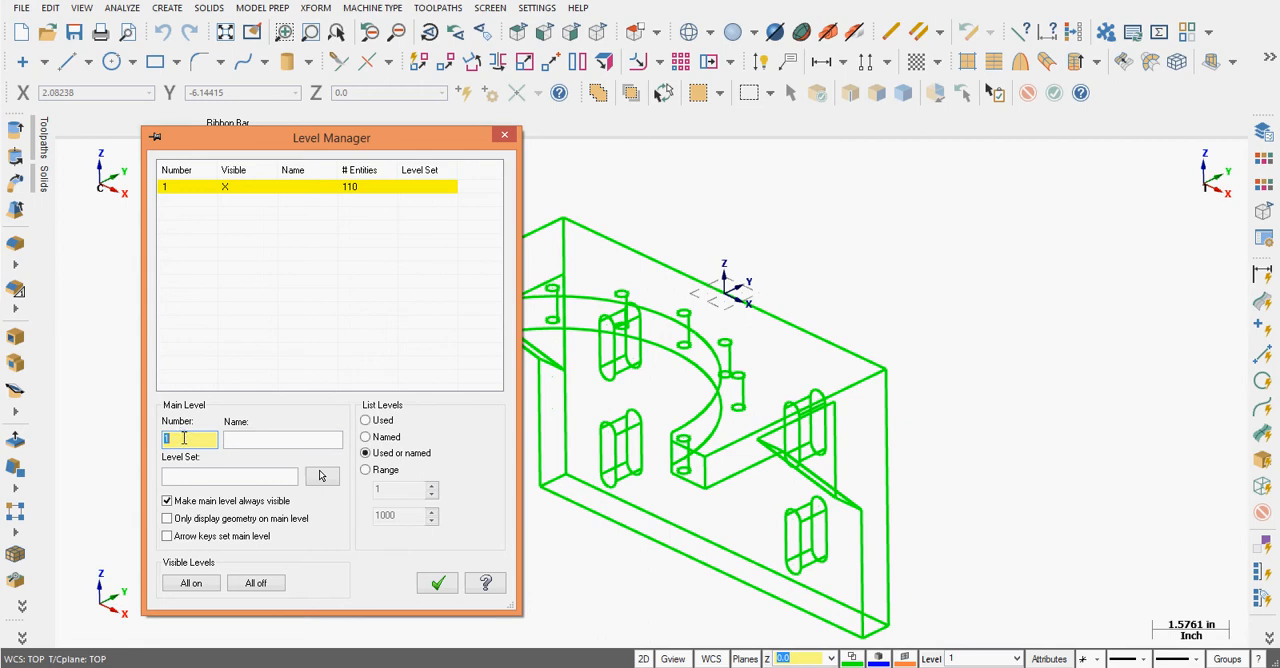
- Create level number 100 with the name 'Solid' in Level Manager
type("100")
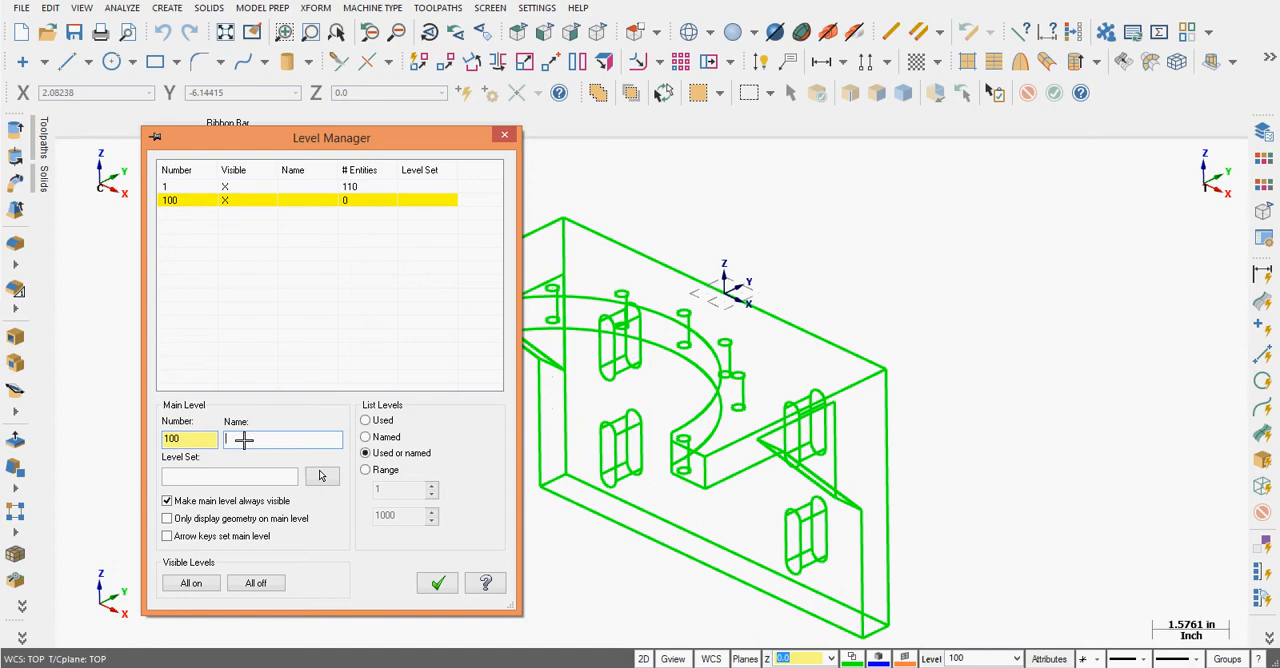
type("S")
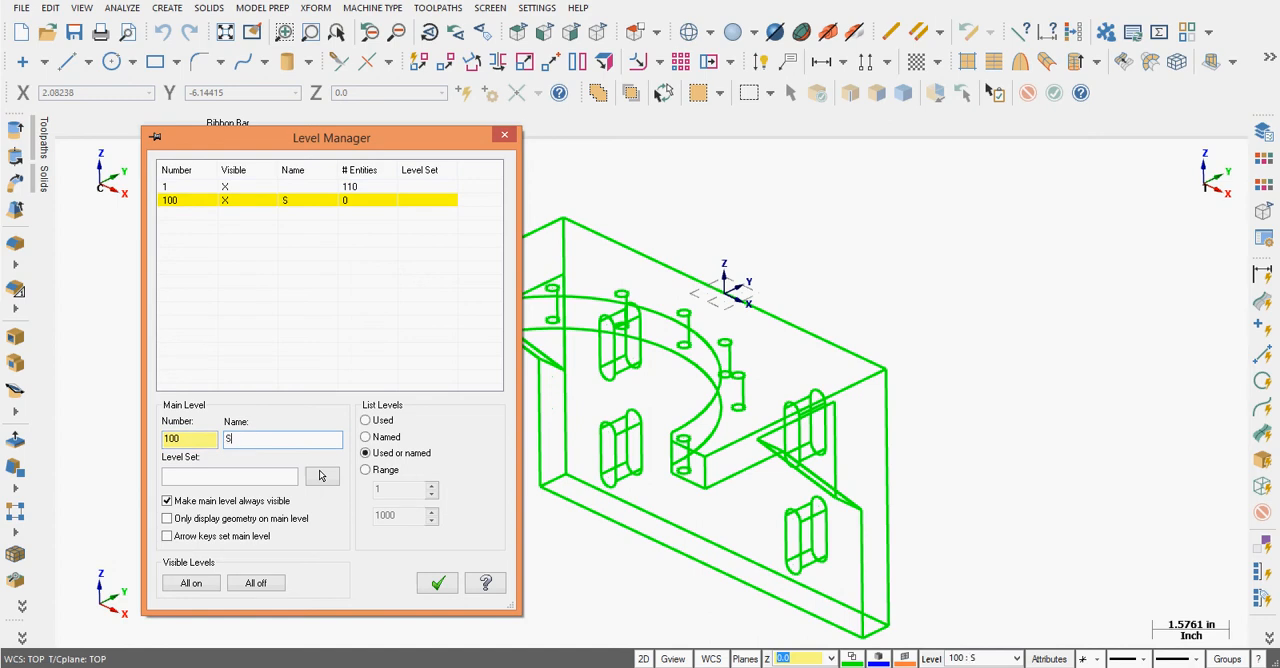
type("olid")
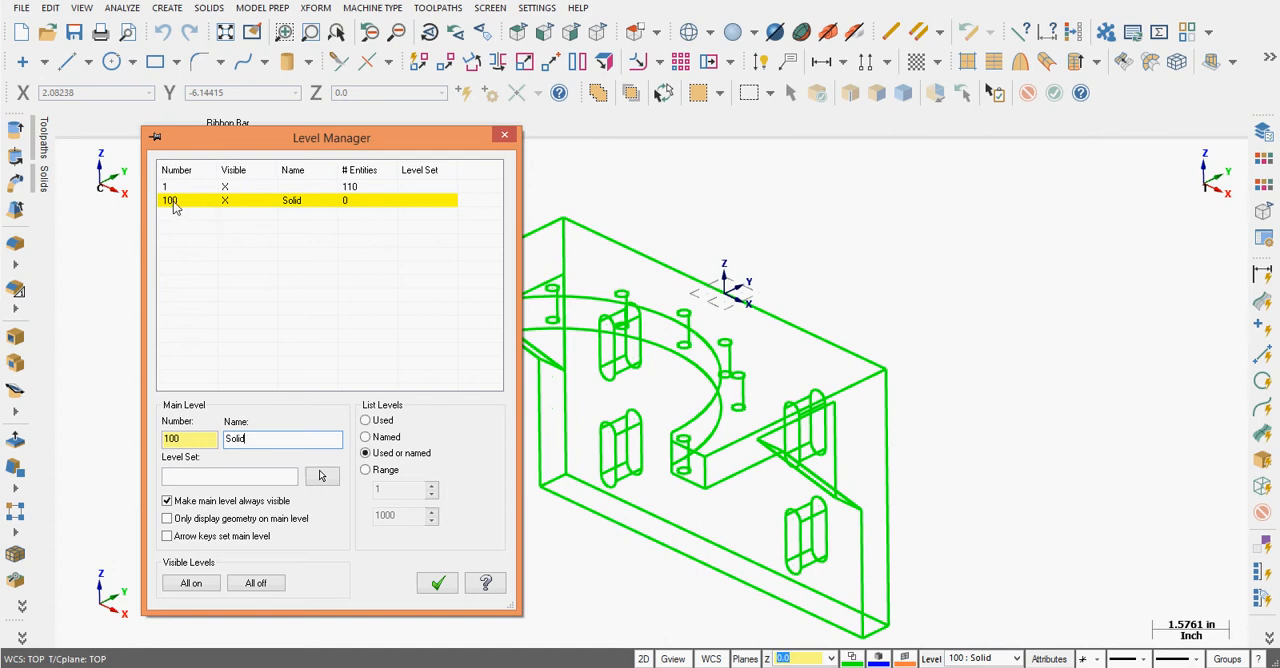
mouse_move(205, 203)
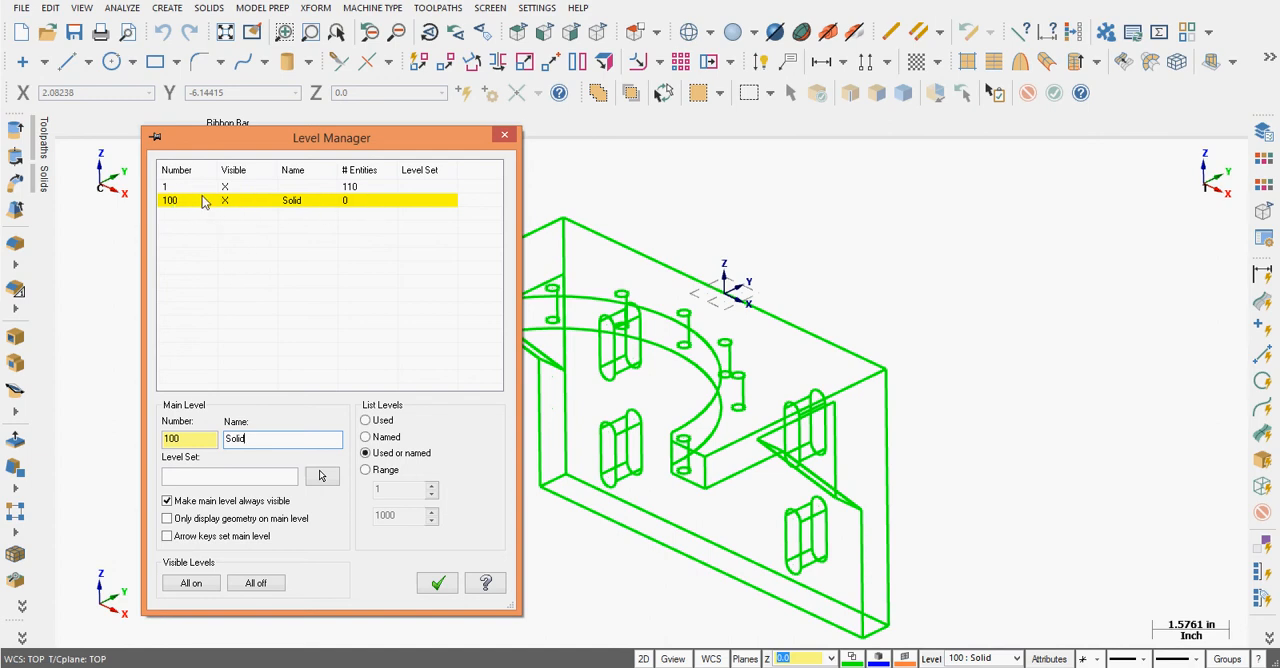
mouse_move(305, 143)
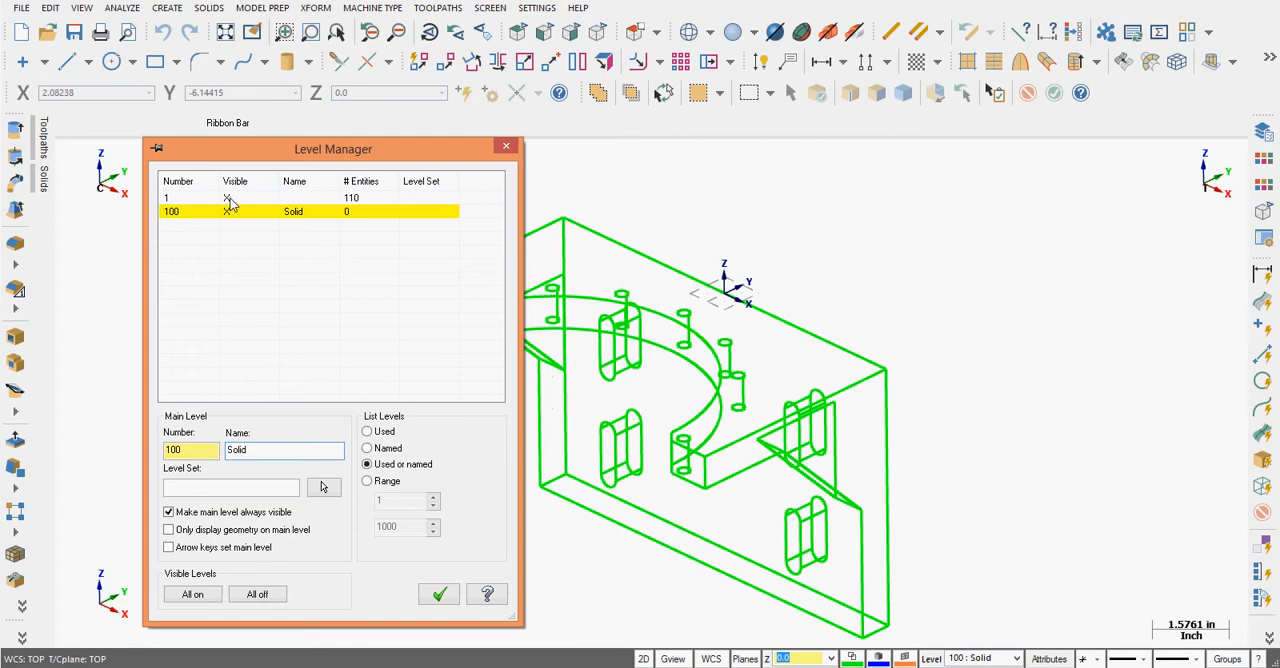
left_click(227, 197)
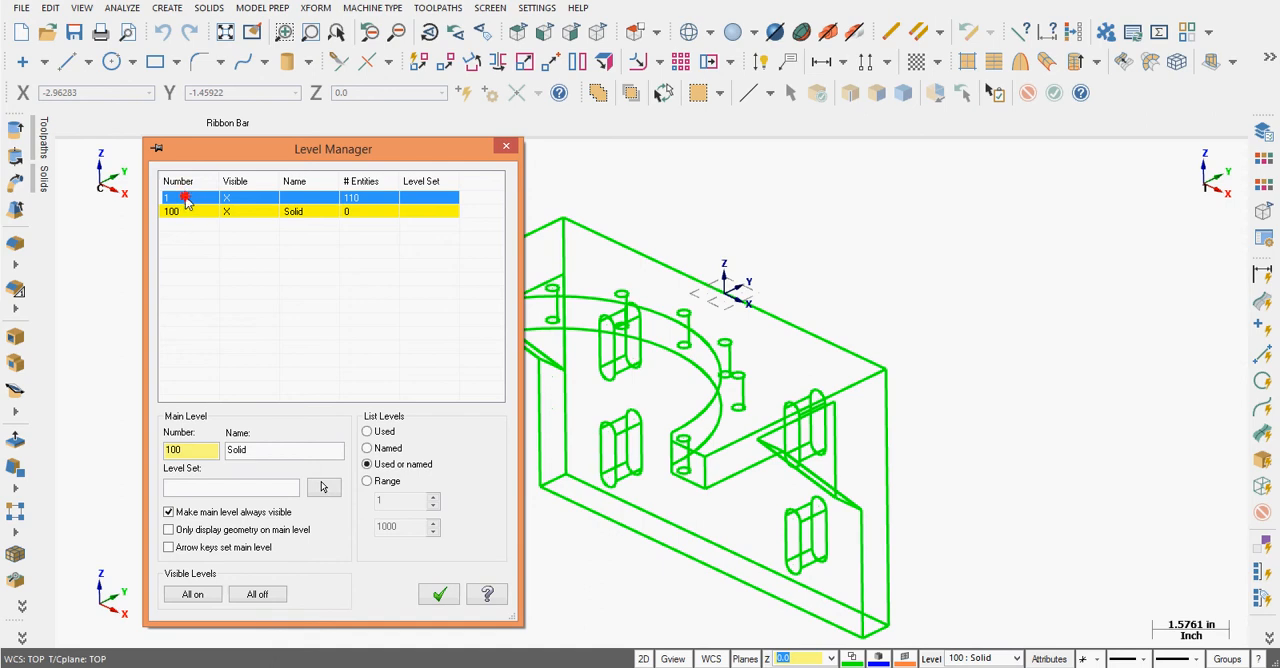
left_click(185, 197)
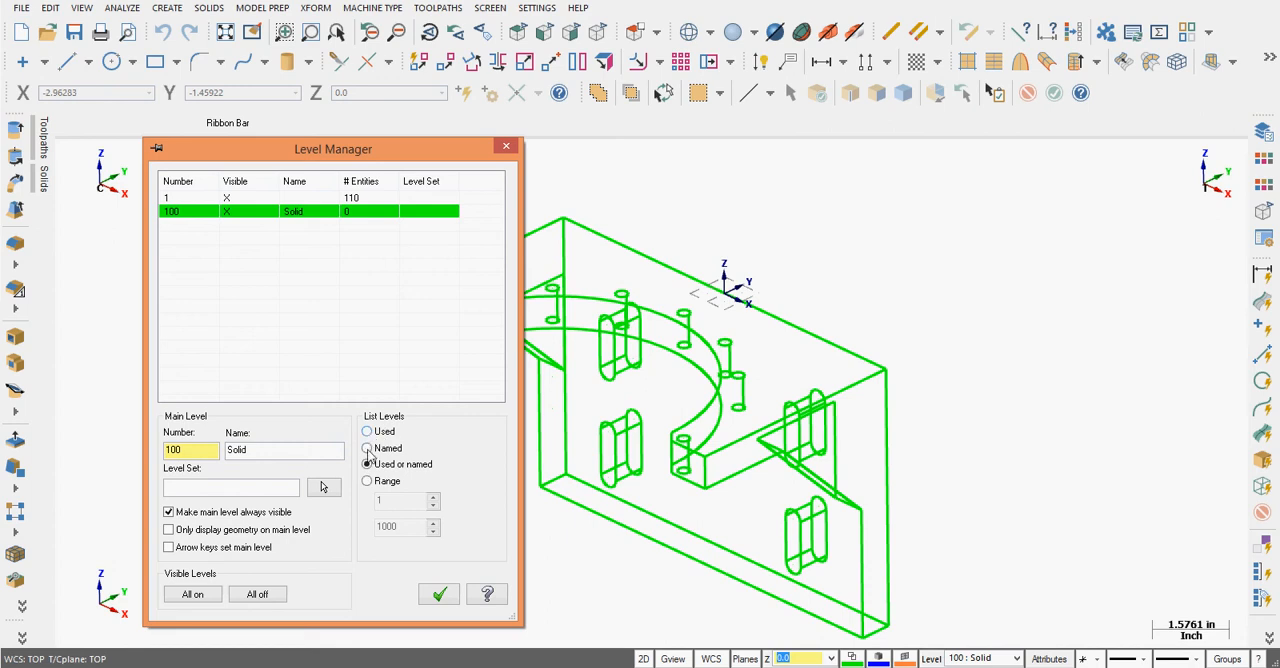
- Make level 100 'Solid' the main level and confirm the Level Manager
left_click(367, 464)
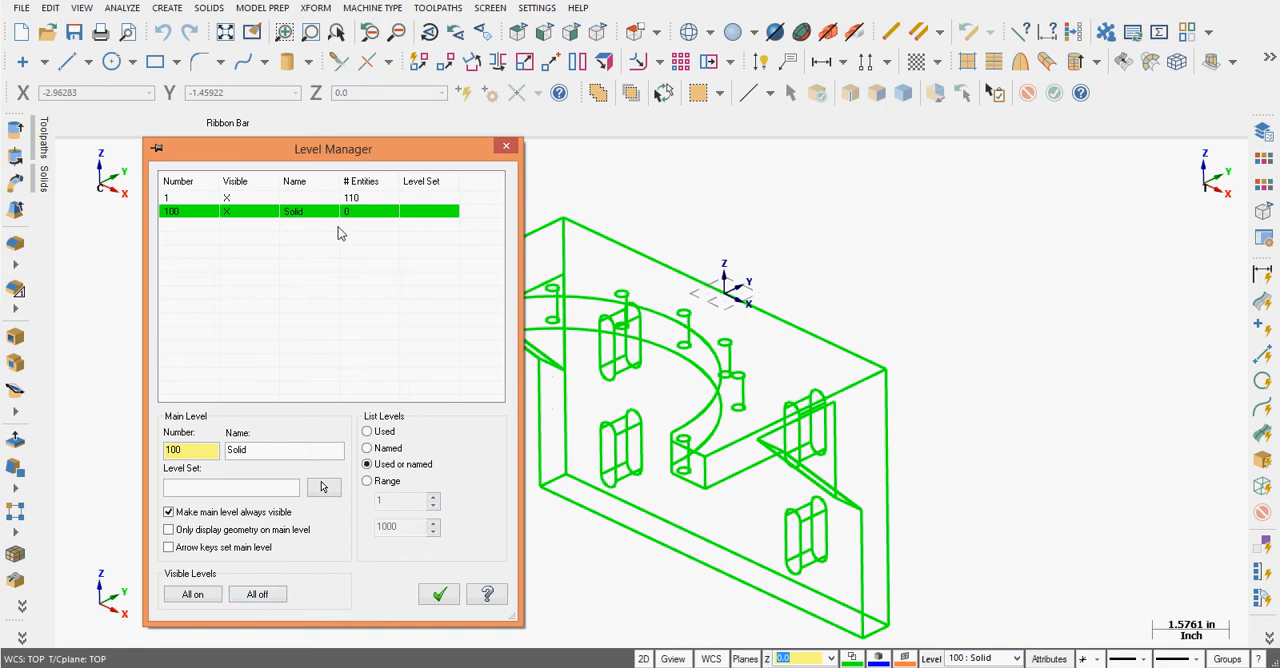
mouse_move(232, 193)
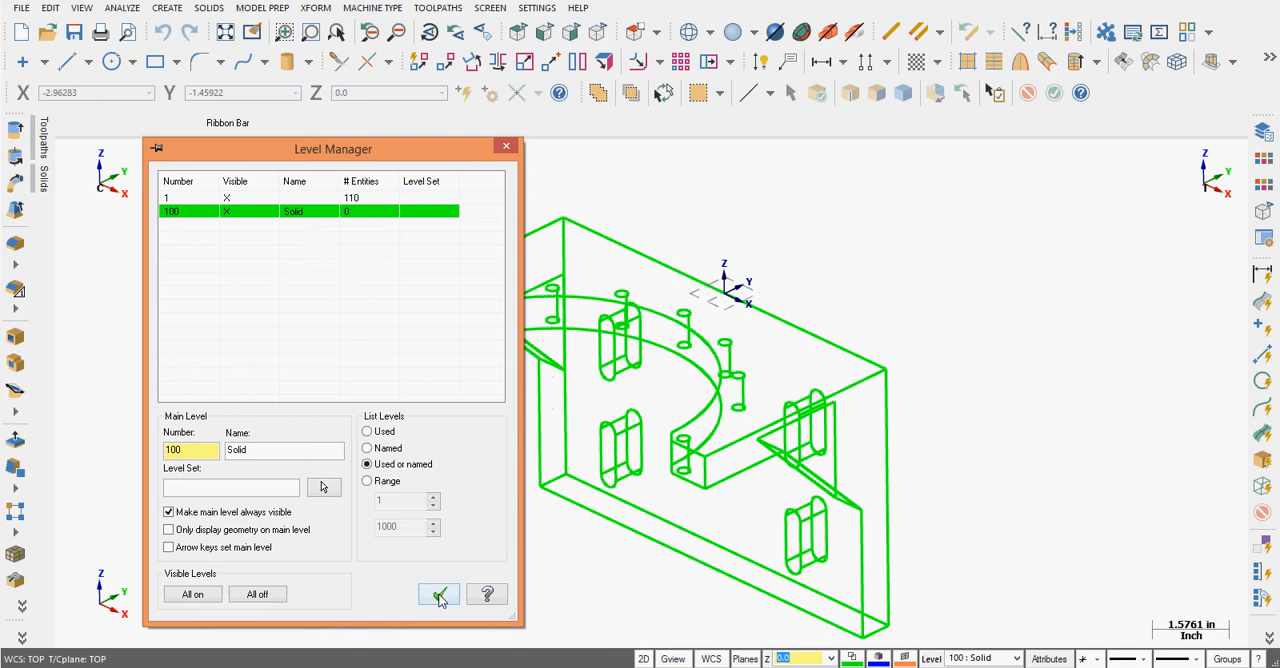
left_click(438, 594)
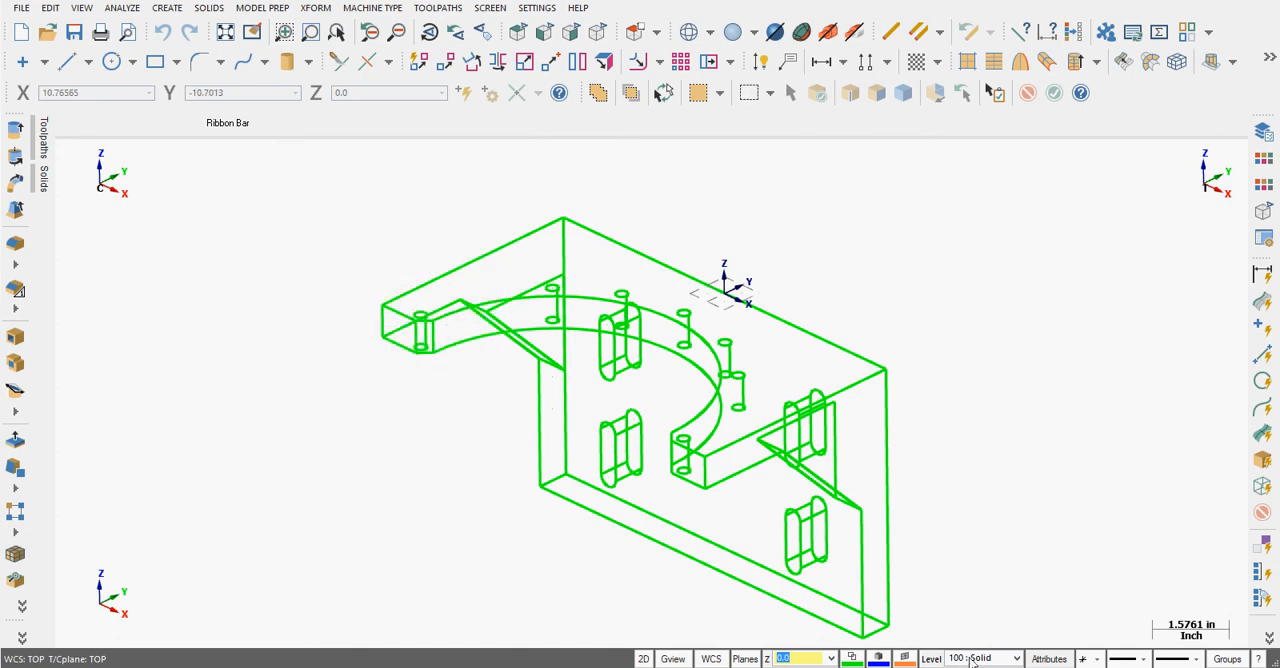